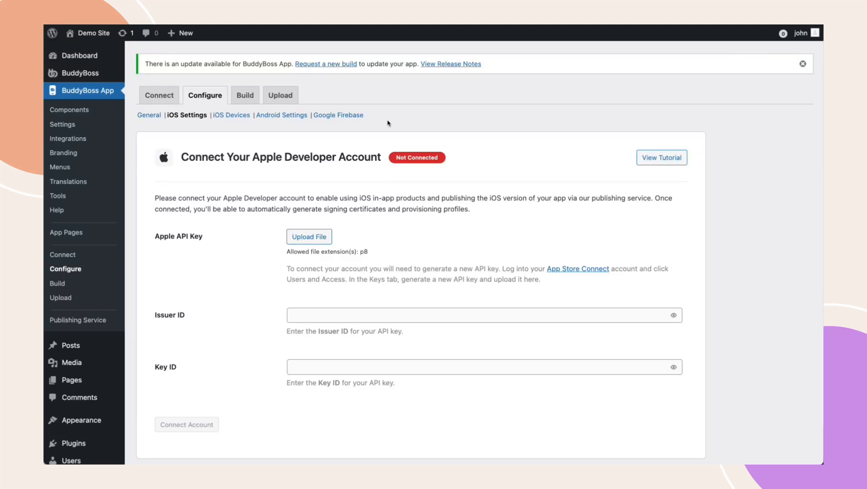
pyautogui.moveTo(211, 170)
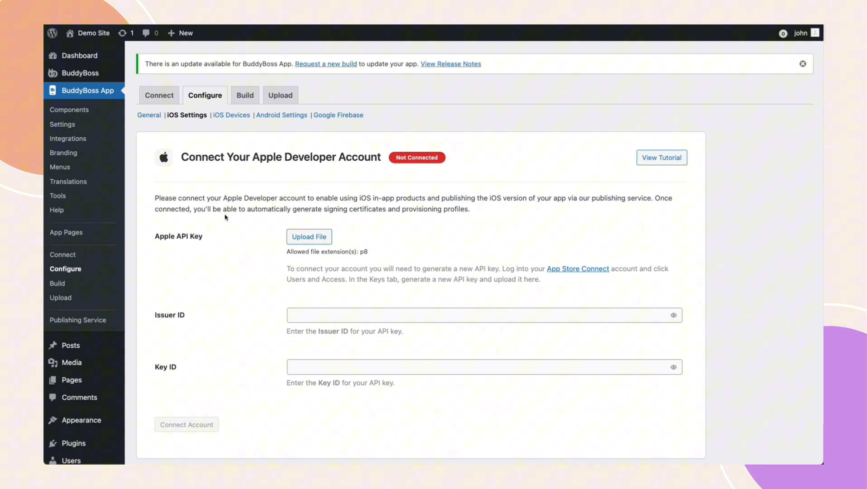
pyautogui.moveTo(476, 217)
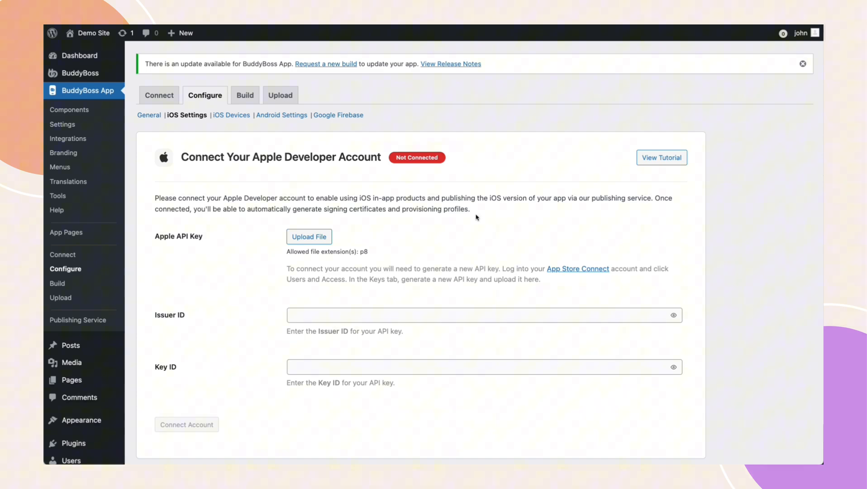
# - Go to Users and Access Integrations and start a new team API key
pyautogui.click(661, 157)
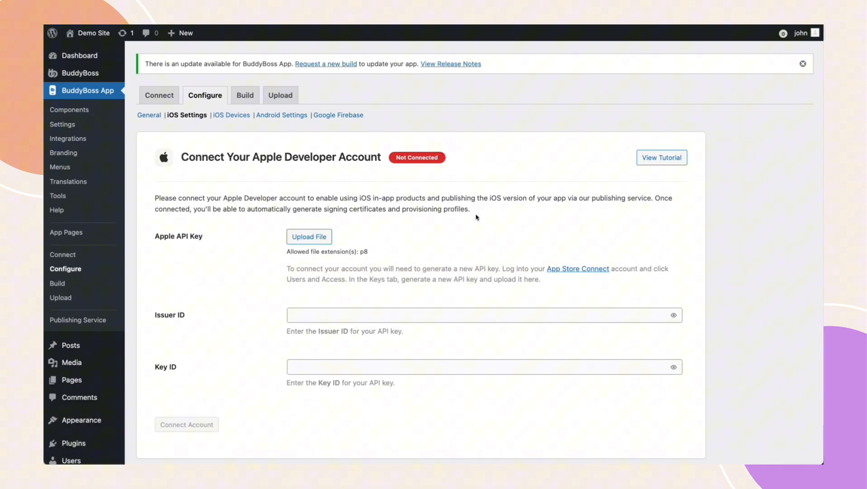
pyautogui.moveTo(282, 168)
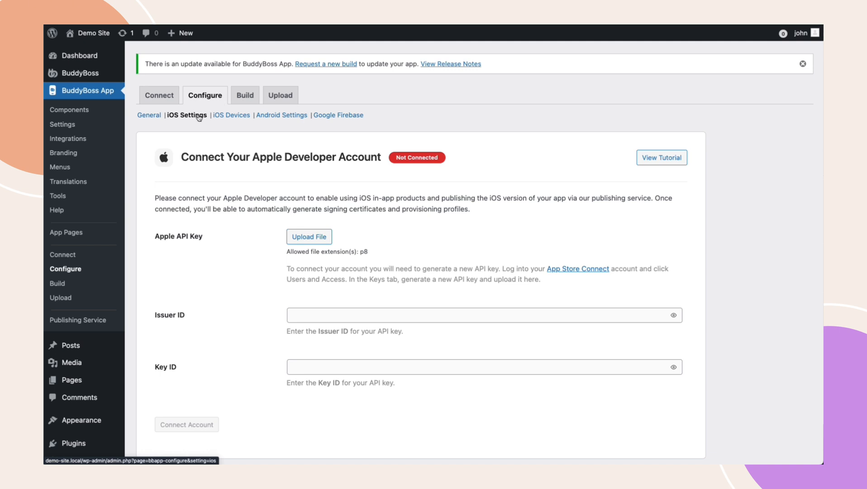
pyautogui.moveTo(196, 120)
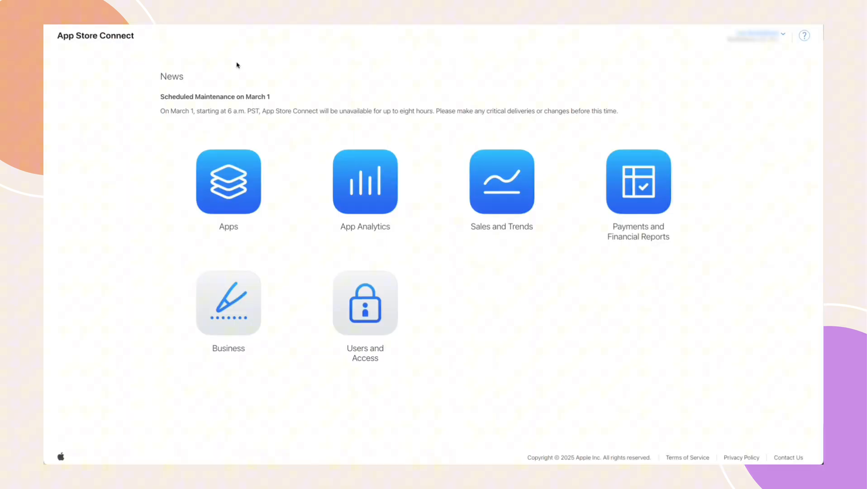
pyautogui.moveTo(188, 61)
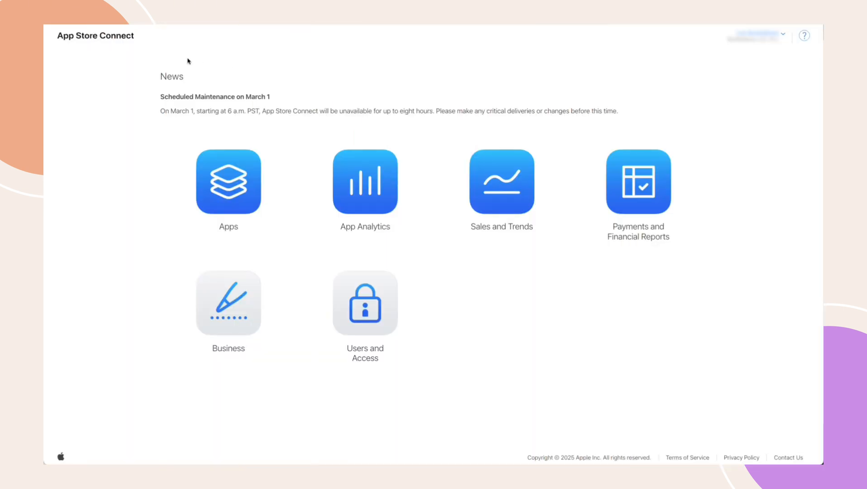
pyautogui.moveTo(109, 45)
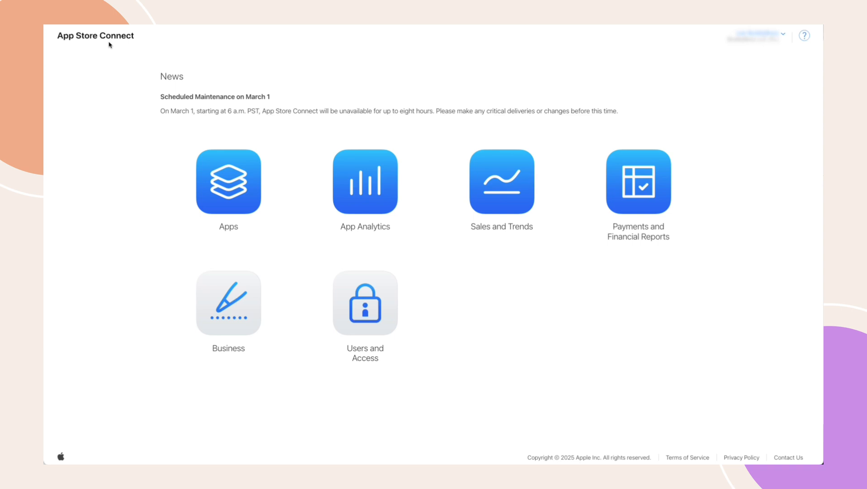
pyautogui.click(365, 303)
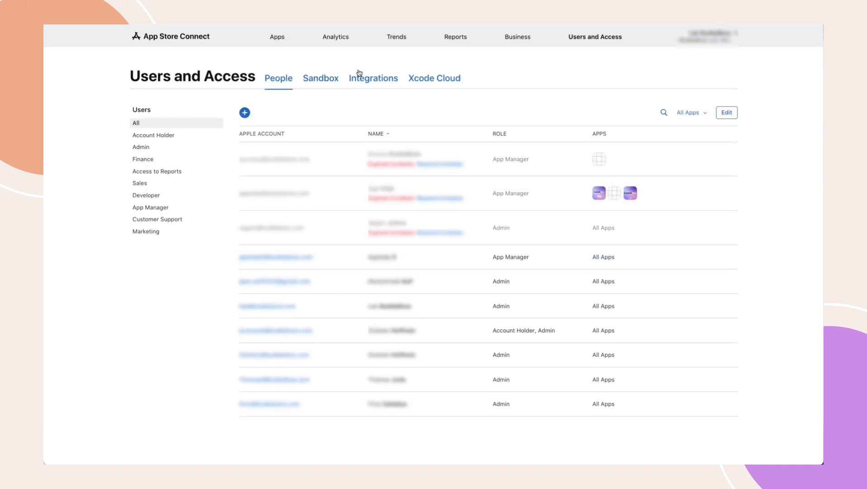
pyautogui.click(373, 78)
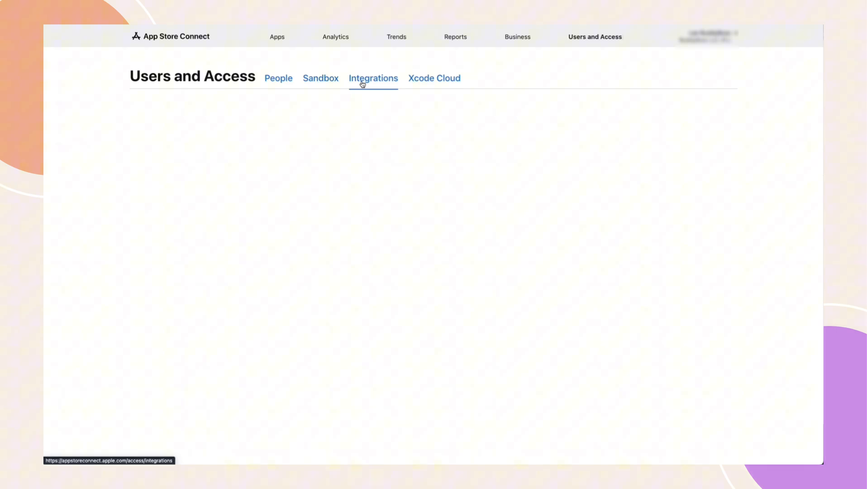
pyautogui.click(374, 78)
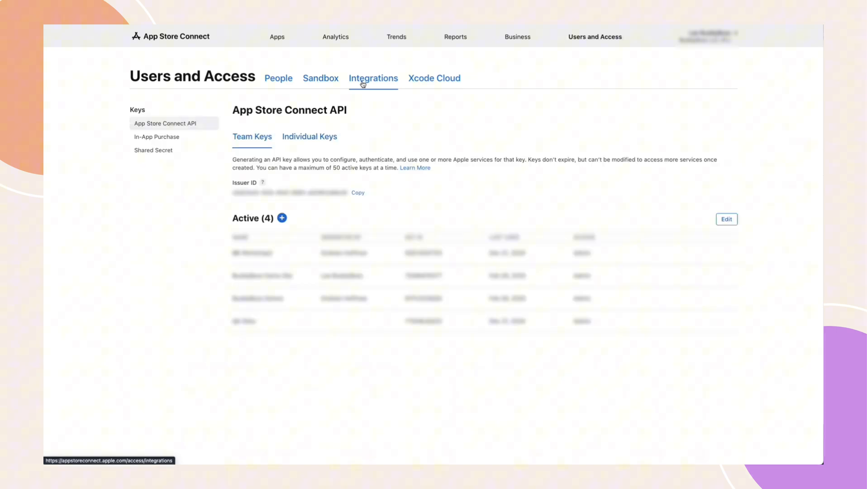
pyautogui.click(281, 218)
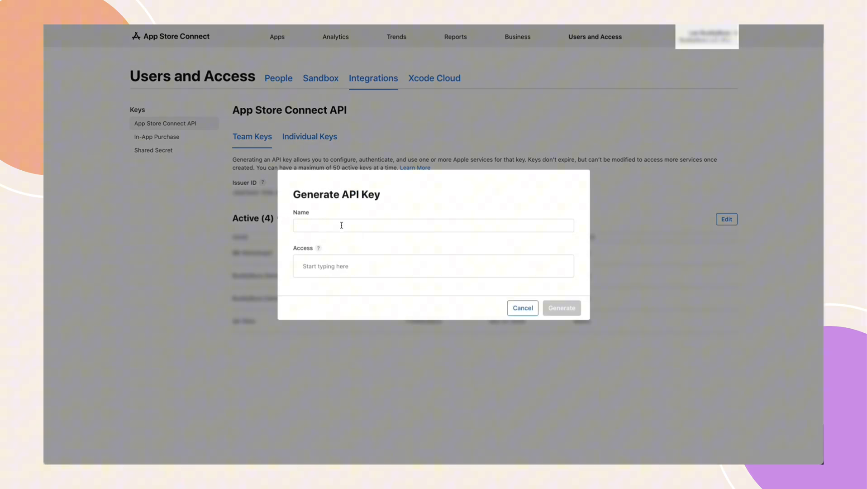
# - Generate a team API key named 'BuddyBoss App' with Admin access
pyautogui.write('BuddyBoss App')
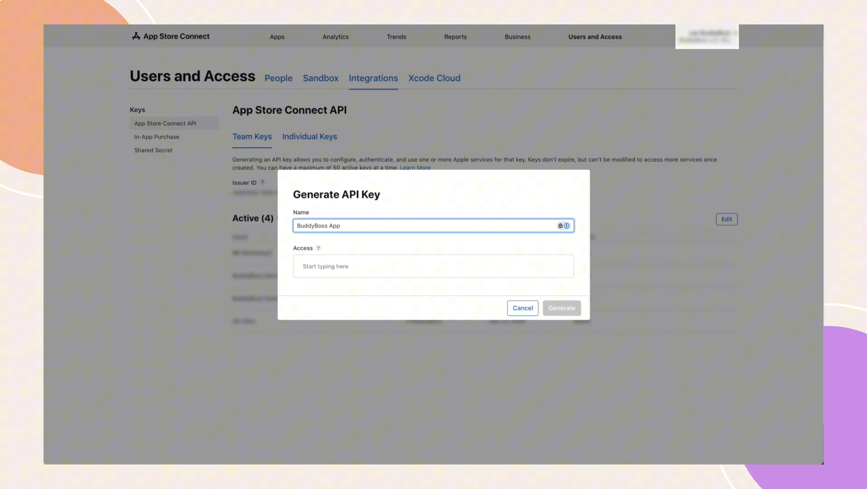
pyautogui.click(433, 267)
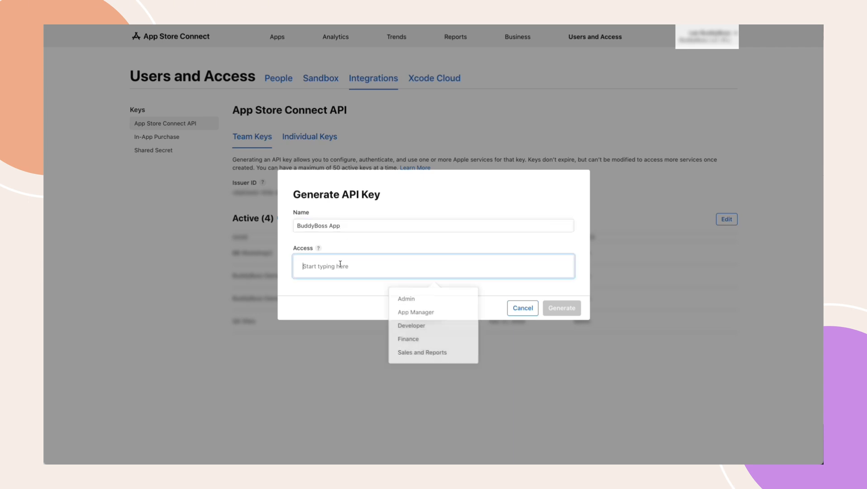
pyautogui.click(406, 298)
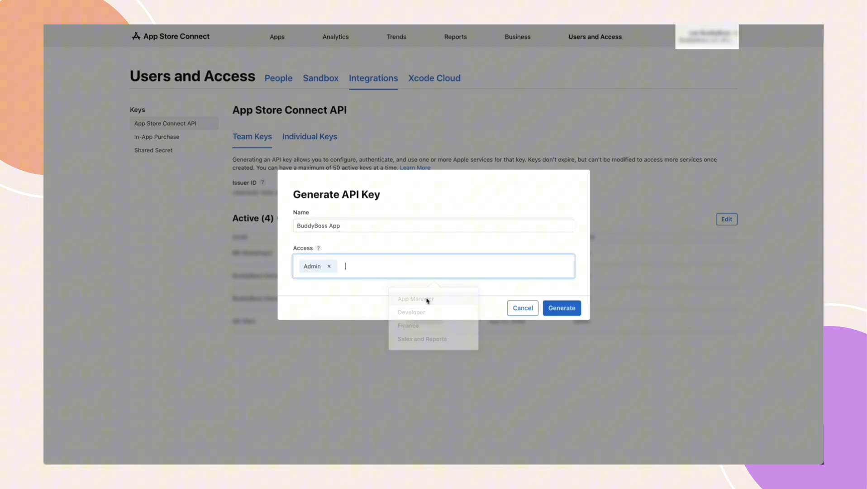
pyautogui.click(421, 297)
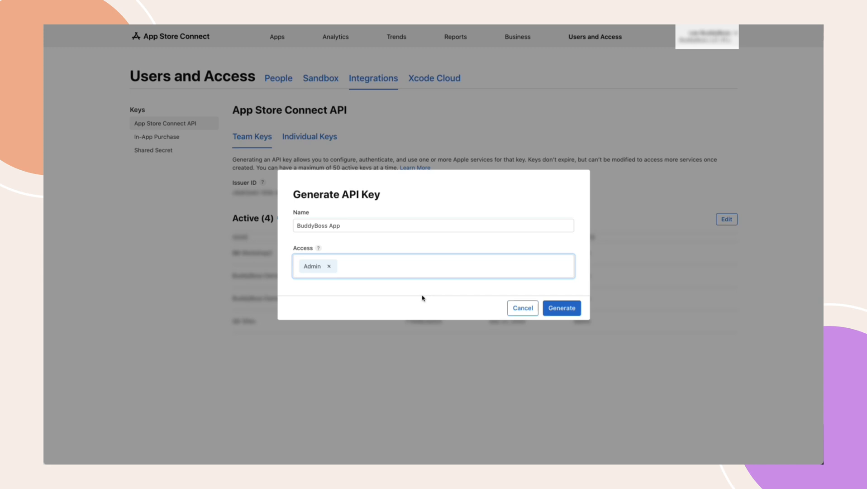
pyautogui.click(561, 308)
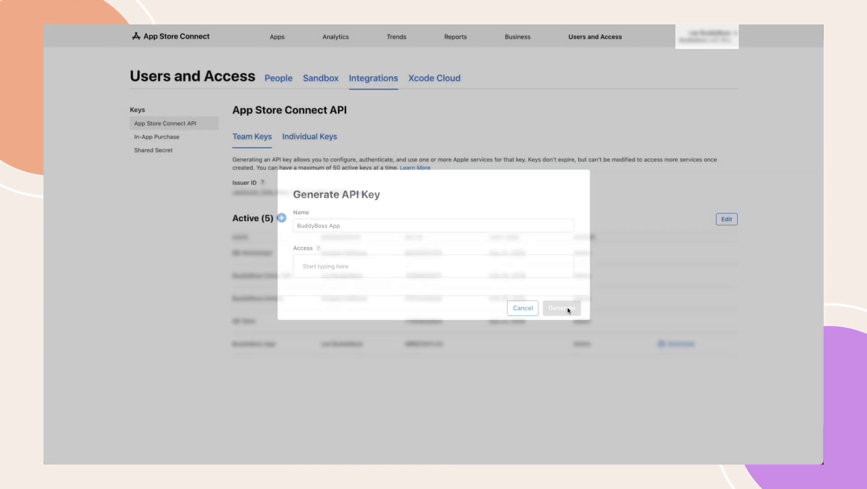
# - Download the one-time BuddyBoss App key file and save it to Downloads
pyautogui.click(560, 308)
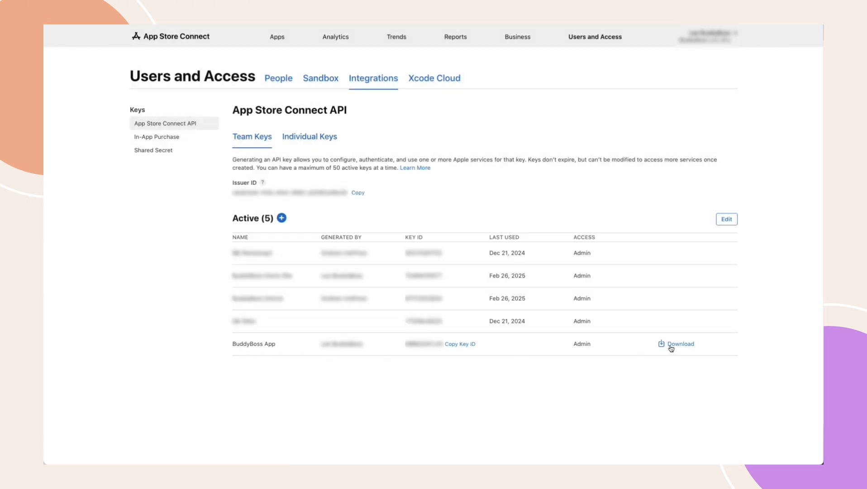
pyautogui.click(680, 343)
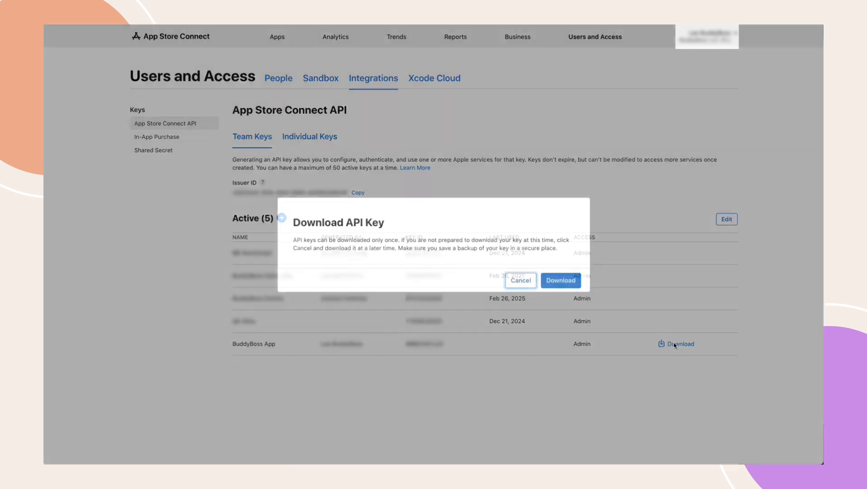
pyautogui.click(561, 280)
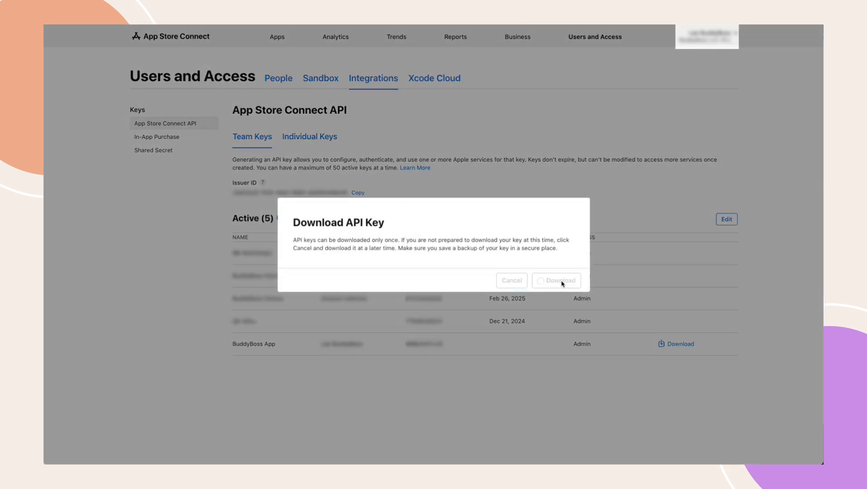
pyautogui.click(556, 280)
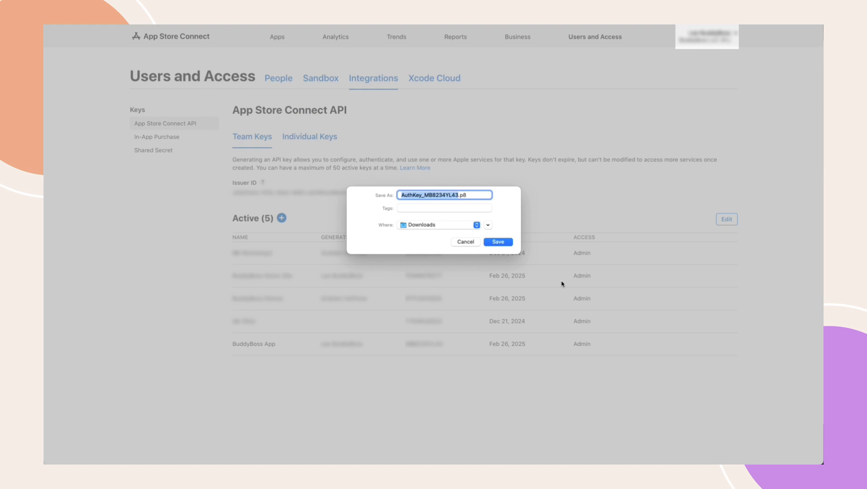
pyautogui.click(497, 242)
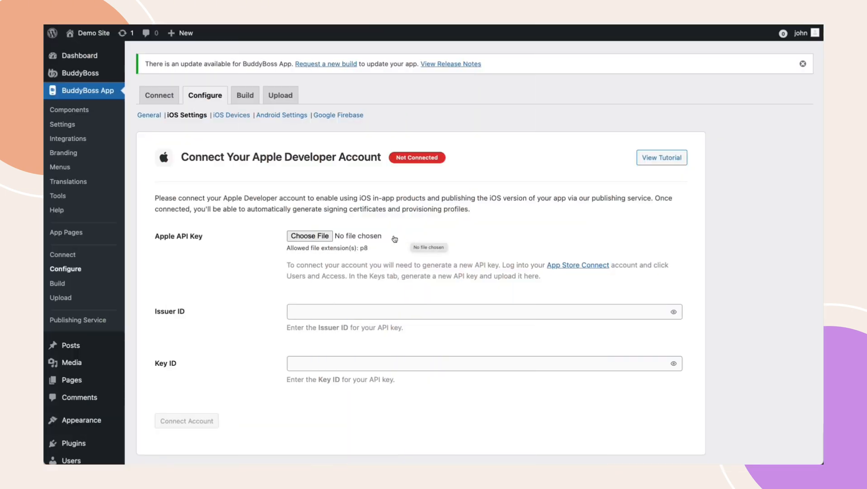
# - Upload 'Apple API Key.p8' as the Apple API Key in the iOS connection form
pyautogui.click(310, 237)
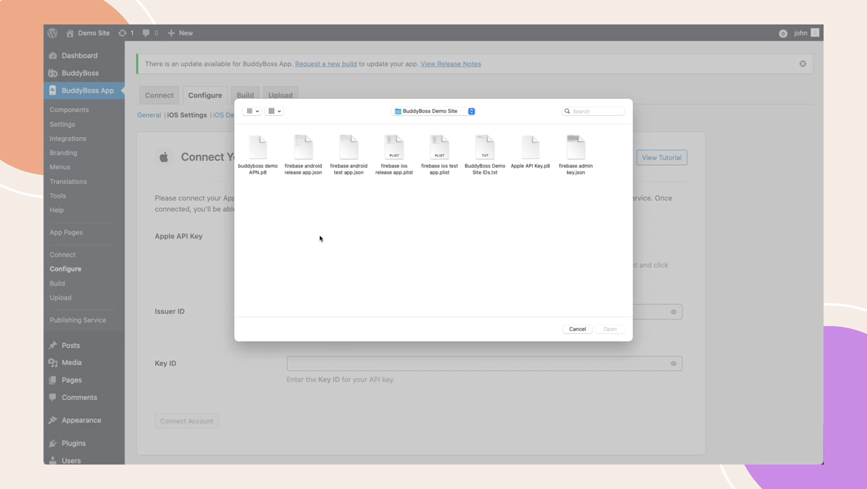
pyautogui.click(529, 149)
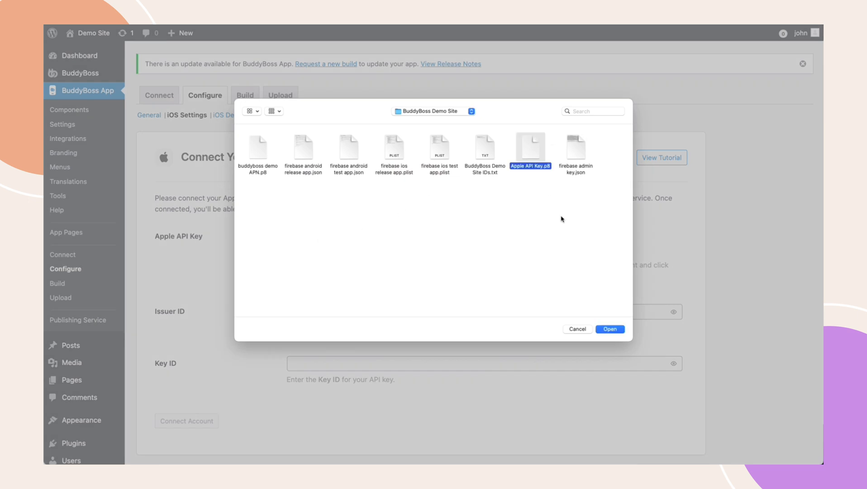
pyautogui.click(611, 329)
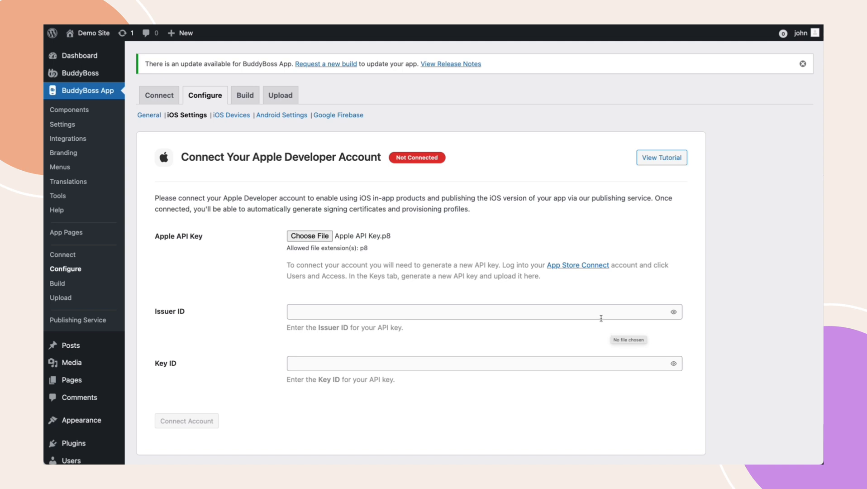
# - Copy the Issuer ID and the BuddyBoss App Key ID into the BuddyBoss fields
pyautogui.click(578, 265)
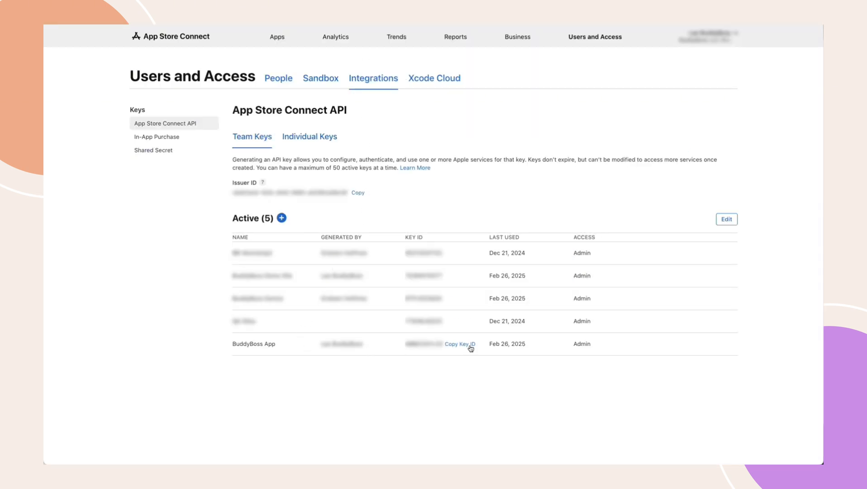
pyautogui.click(460, 343)
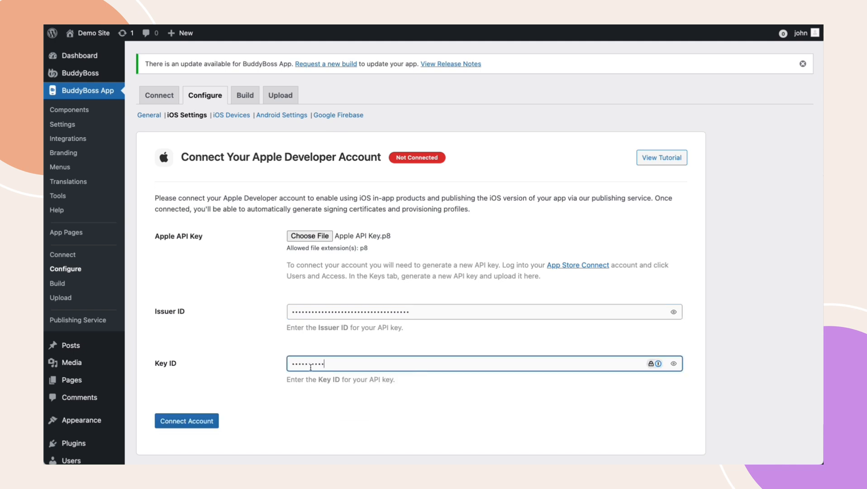
# - Connect the Apple Developer account using the uploaded key and IDs
pyautogui.click(186, 421)
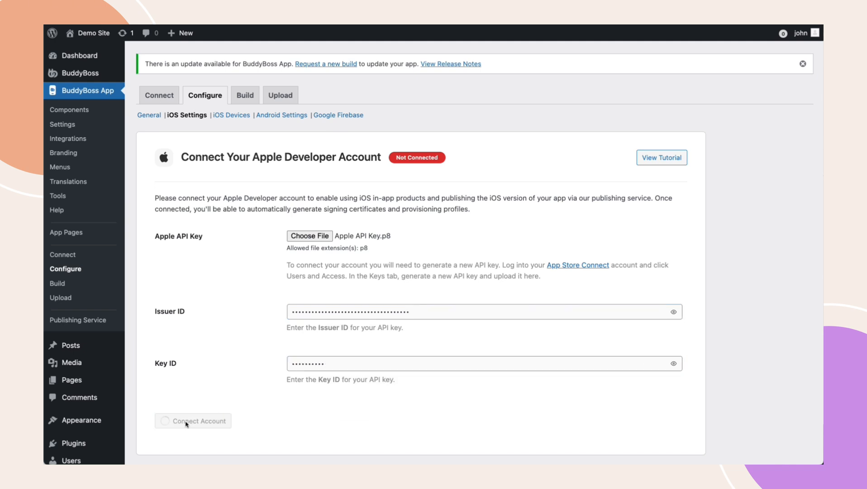
pyautogui.click(192, 421)
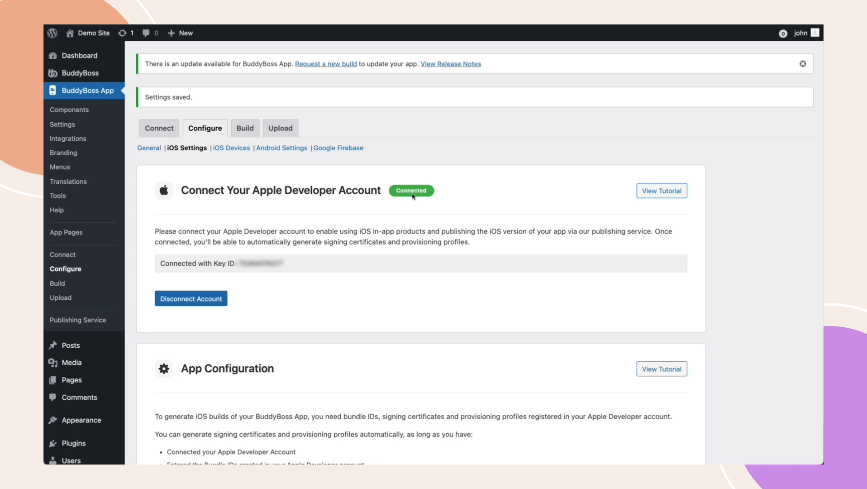
pyautogui.moveTo(191, 299)
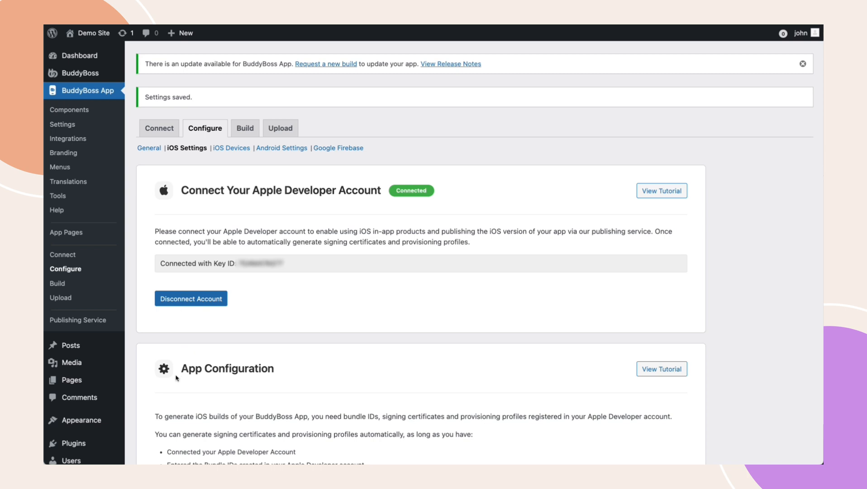
pyautogui.moveTo(271, 372)
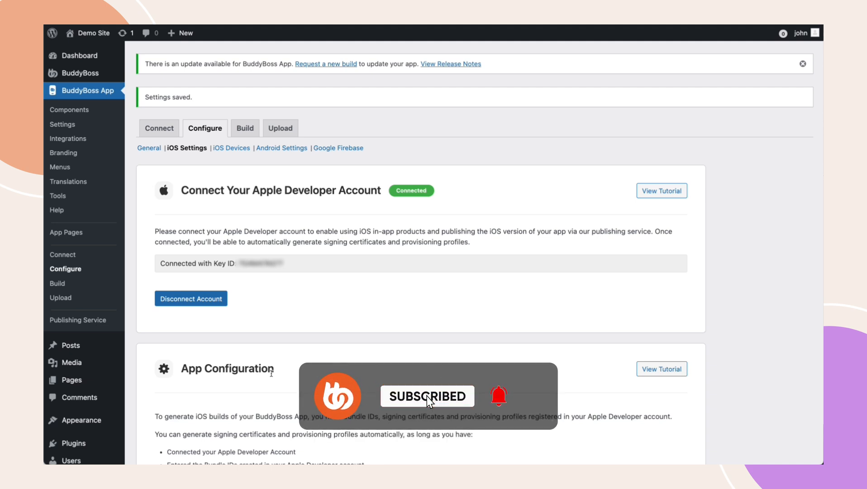
pyautogui.moveTo(536, 399)
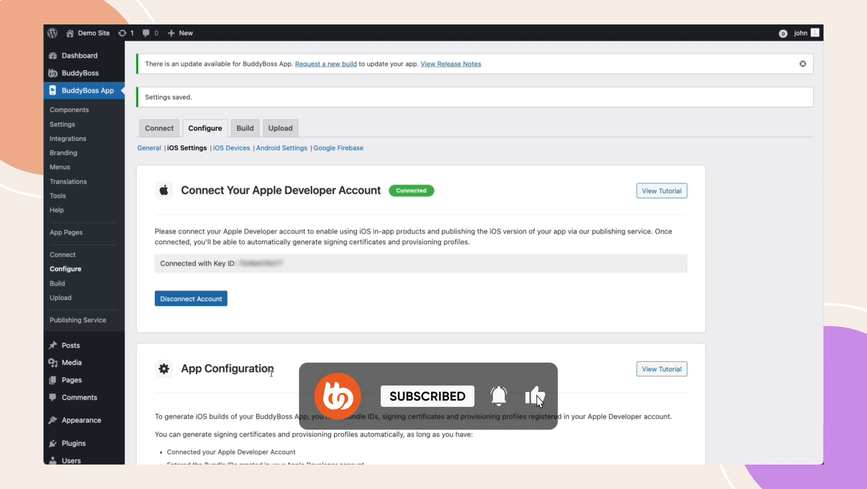